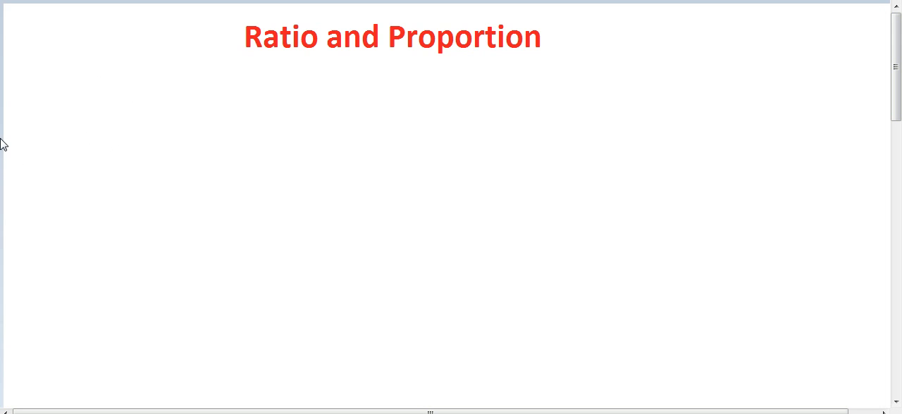
{"action": "mouse_move", "coordinate": [53, 110]}
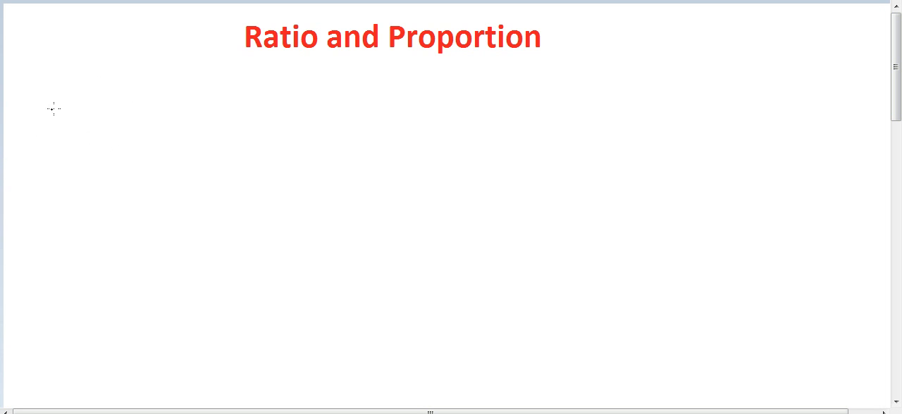
{"action": "mouse_move", "coordinate": [24, 111]}
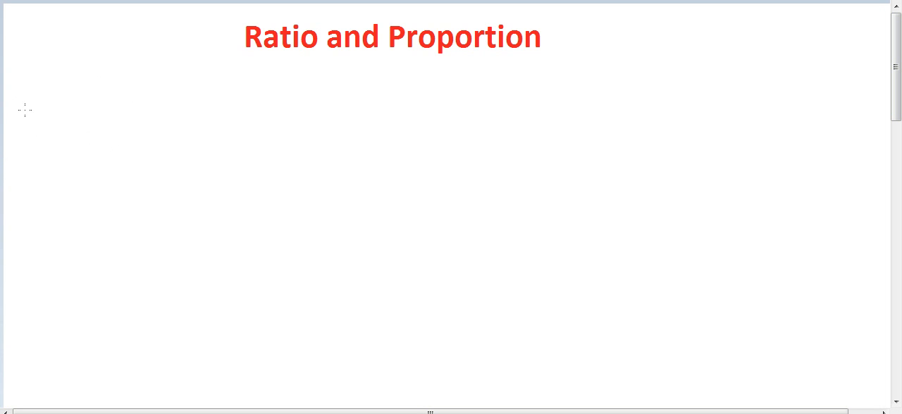
{"action": "mouse_move", "coordinate": [3, 118]}
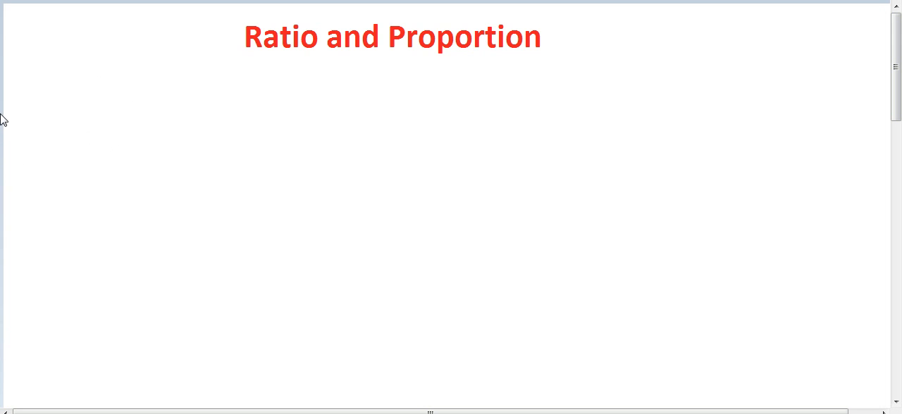
{"action": "mouse_move", "coordinate": [9, 118]}
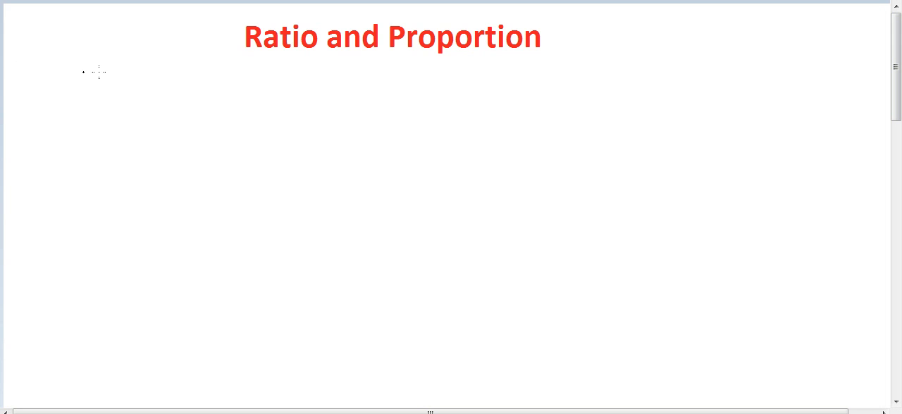
{"action": "mouse_move", "coordinate": [21, 110]}
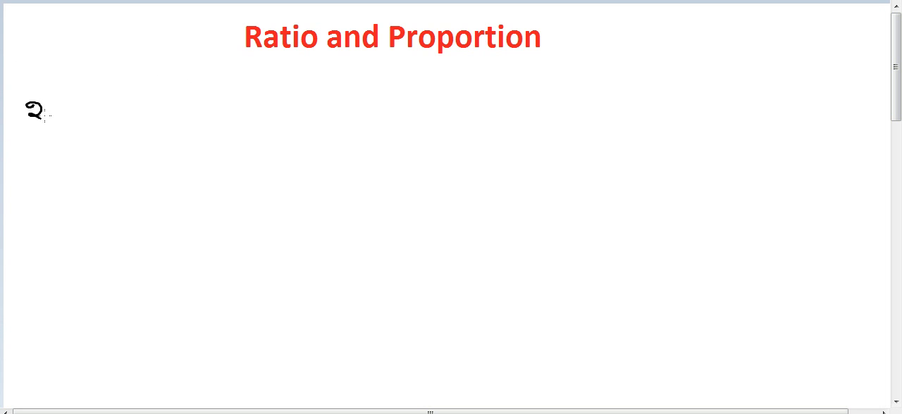
Write 2:5 = 2/5 = 8/20, then in red strike 8 and 20, reducing to 2 over 5.
{"action": "type", "text": ":s"}
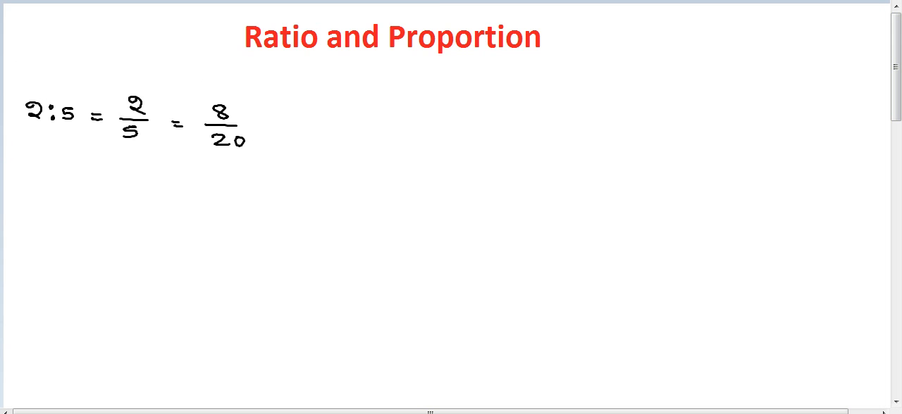
{"action": "mouse_move", "coordinate": [262, 128]}
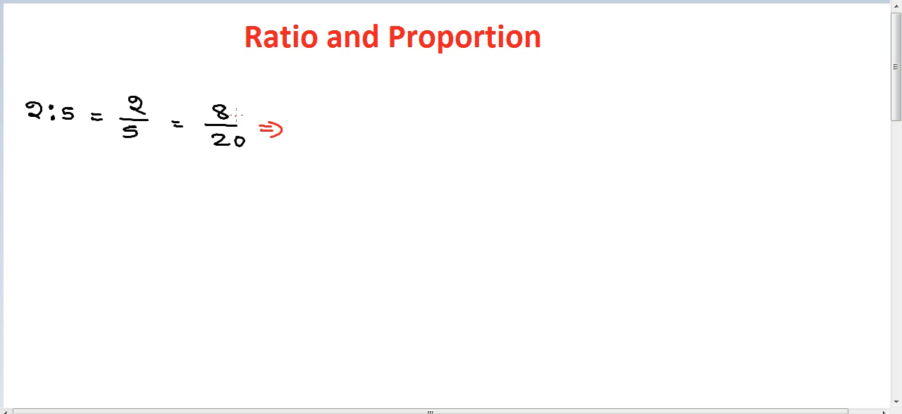
{"action": "left_click_drag", "start_coordinate": [207, 119], "coordinate": [239, 118]}
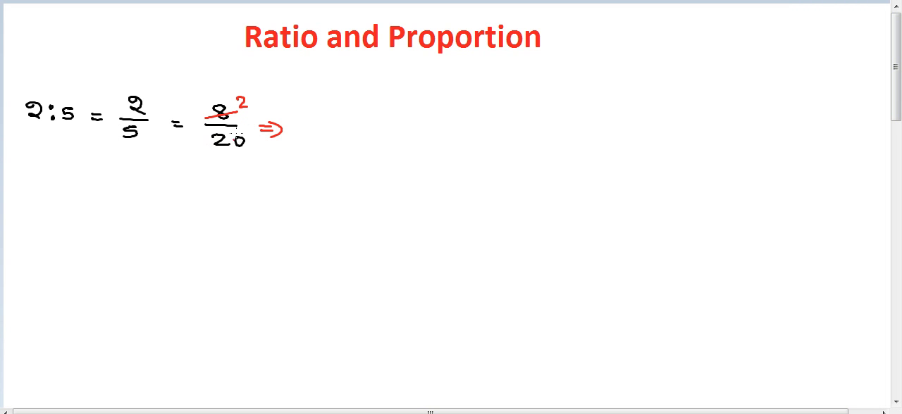
{"action": "left_click_drag", "start_coordinate": [208, 144], "coordinate": [250, 143]}
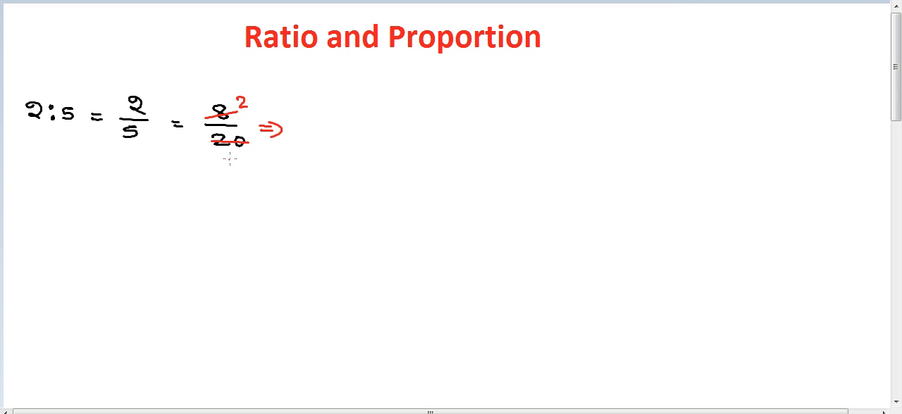
{"action": "left_click_drag", "start_coordinate": [225, 158], "coordinate": [240, 173]}
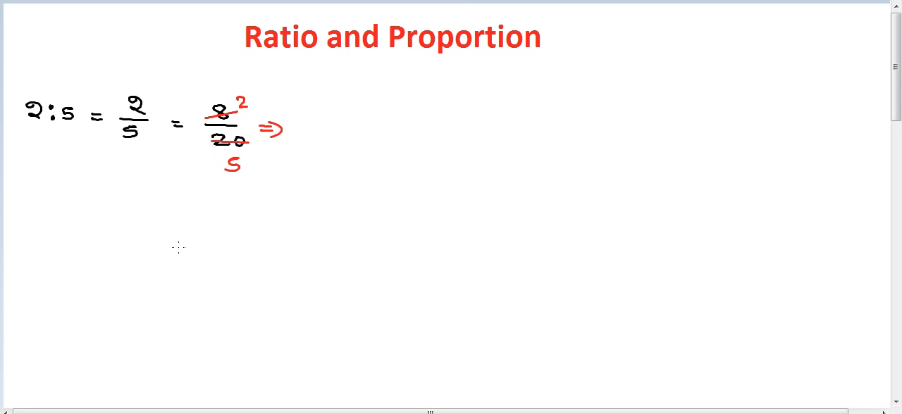
{"action": "mouse_move", "coordinate": [74, 144]}
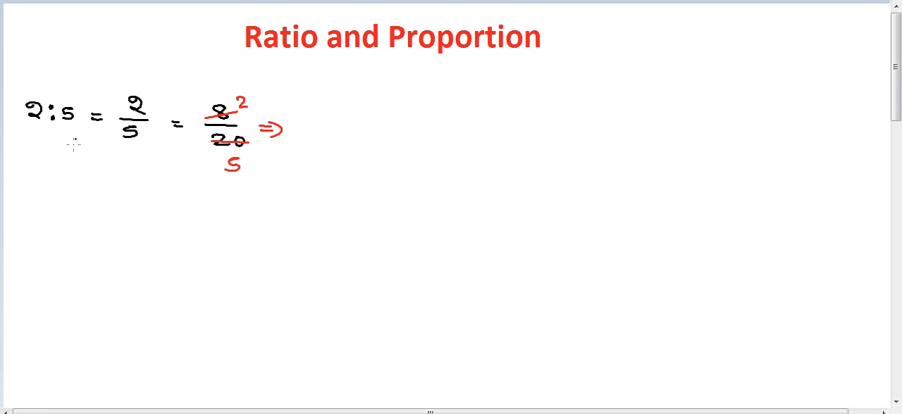
{"action": "mouse_move", "coordinate": [49, 183]}
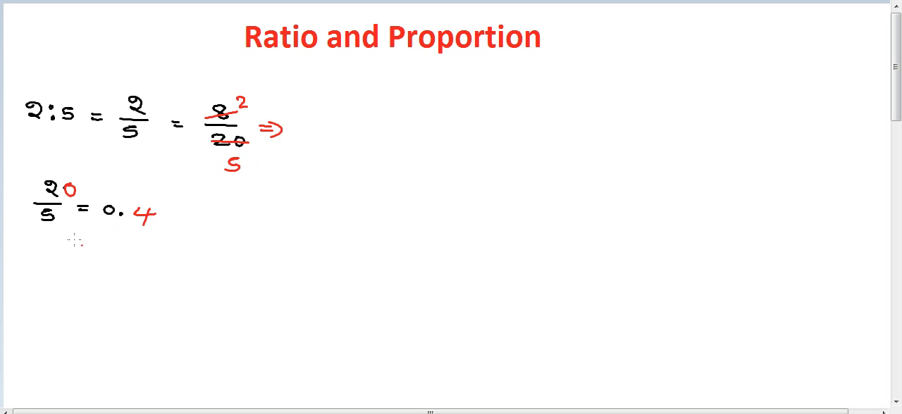
{"action": "mouse_move", "coordinate": [248, 204]}
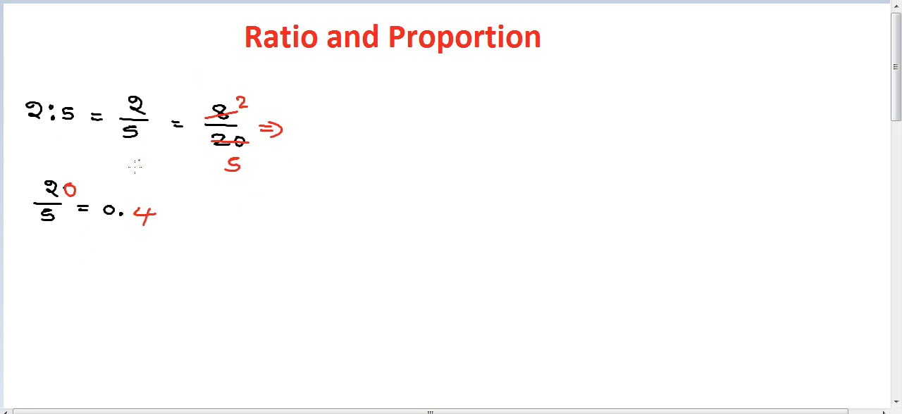
{"action": "mouse_move", "coordinate": [346, 154]}
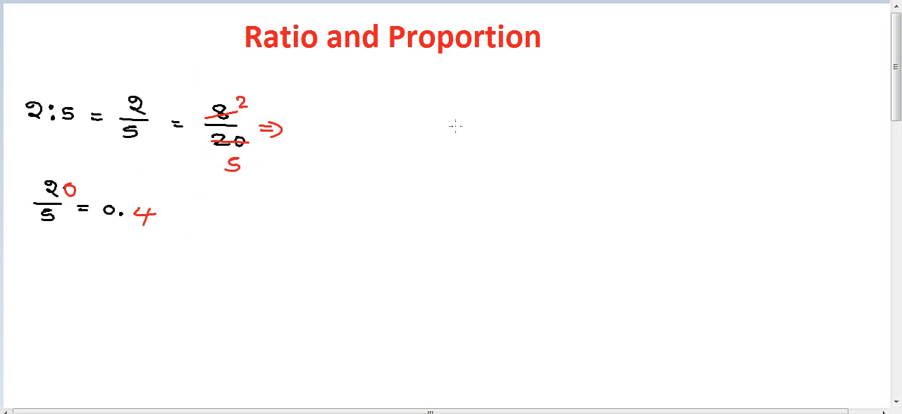
{"action": "mouse_move", "coordinate": [472, 94]}
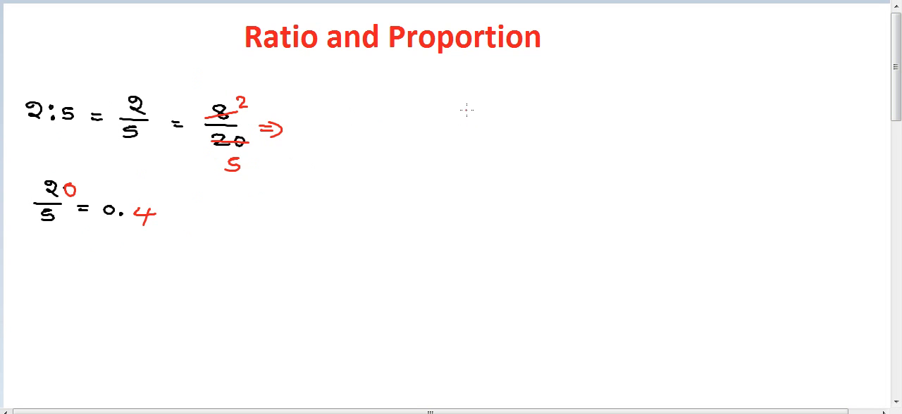
{"action": "mouse_move", "coordinate": [496, 103]}
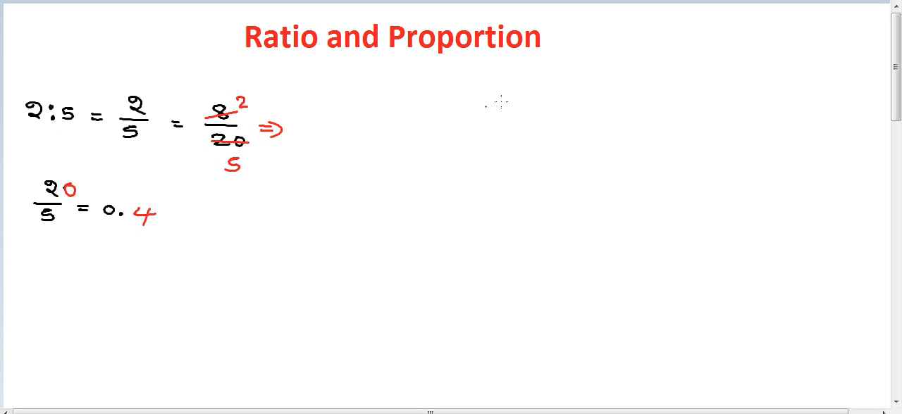
{"action": "mouse_move", "coordinate": [458, 104]}
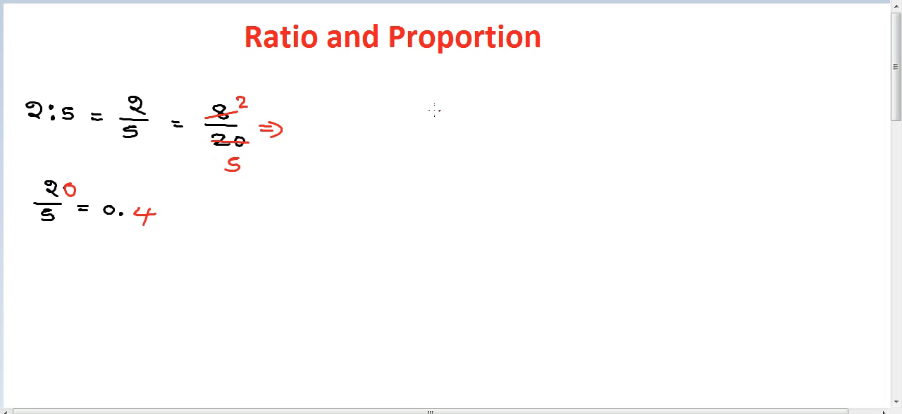
{"action": "mouse_move", "coordinate": [458, 104]}
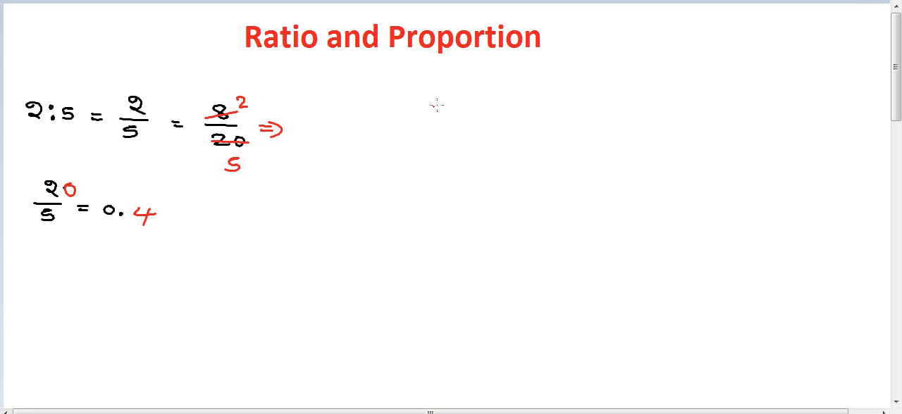
Write a red 3 with its fraction bar after the arrow on the first line.
{"action": "left_click_drag", "start_coordinate": [434, 116], "coordinate": [440, 106]}
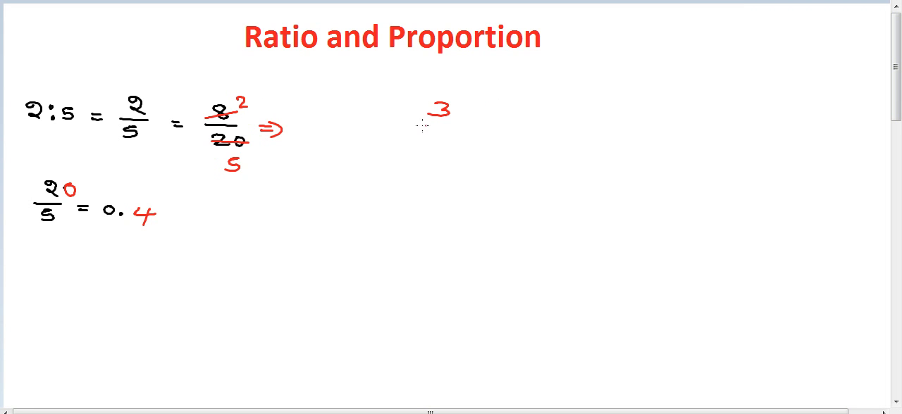
{"action": "left_click_drag", "start_coordinate": [415, 126], "coordinate": [462, 126]}
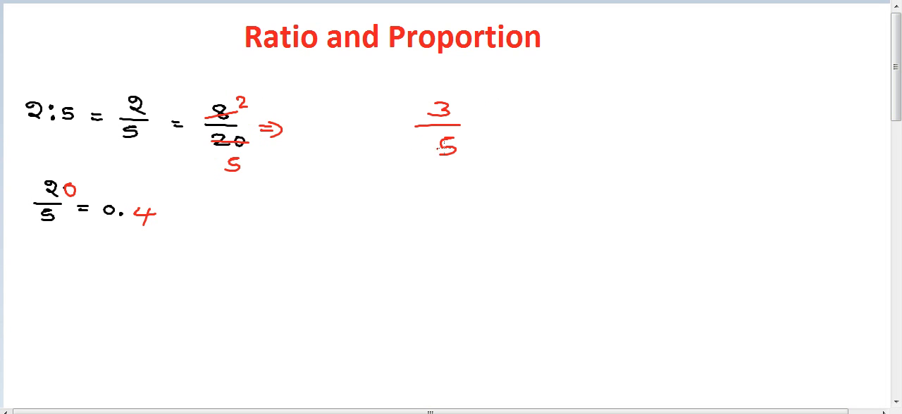
{"action": "mouse_move", "coordinate": [493, 121]}
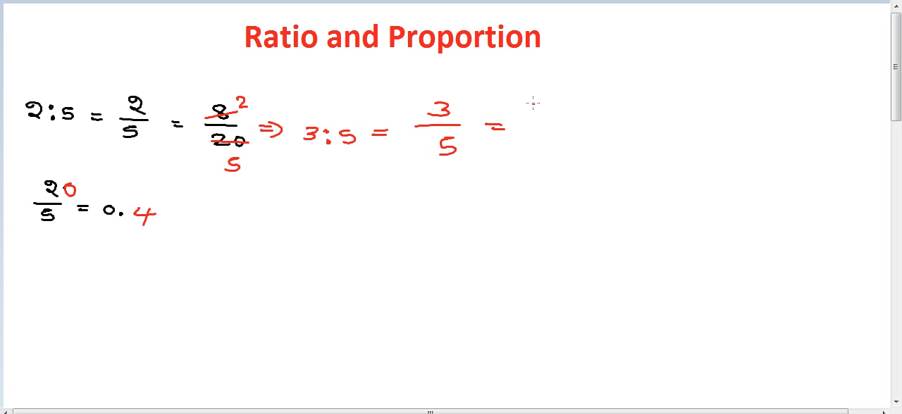
{"action": "mouse_move", "coordinate": [534, 105]}
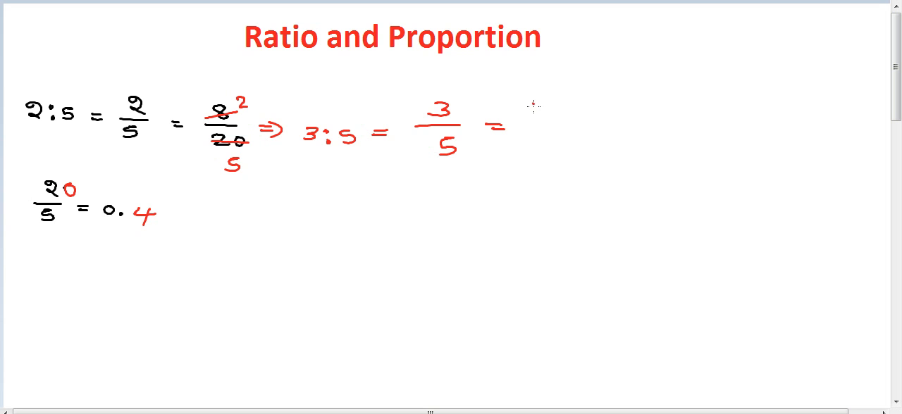
{"action": "mouse_move", "coordinate": [534, 104]}
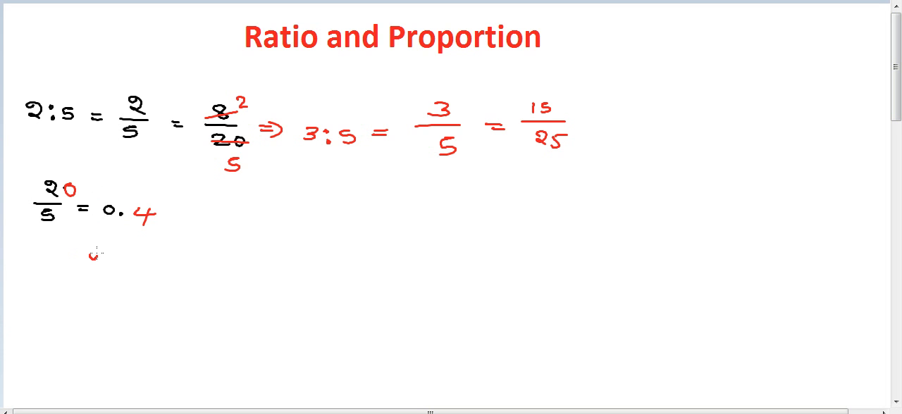
List 2, 5, 8, 20 and 3, 5, 15, 25 as proportionals, then scroll to the a:c question.
{"action": "left_click_drag", "start_coordinate": [91, 261], "coordinate": [163, 265]}
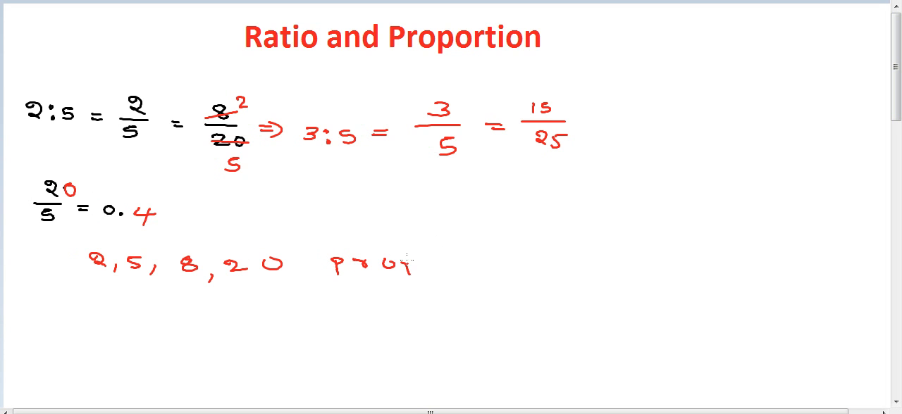
{"action": "type", "text": "proportionals"}
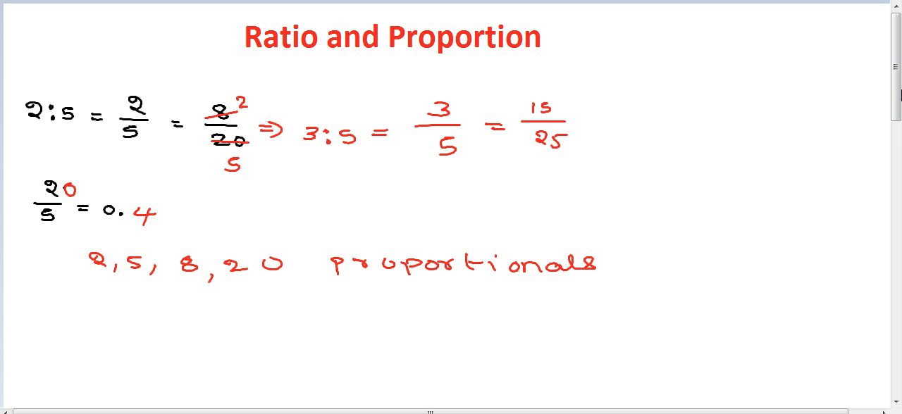
{"action": "scroll", "scroll_direction": "down", "scroll_amount": 3}
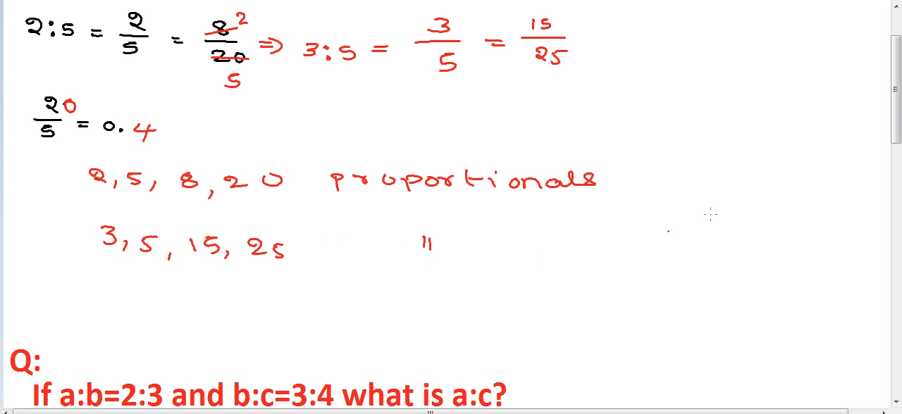
{"action": "scroll", "scroll_direction": "down", "scroll_amount": 3}
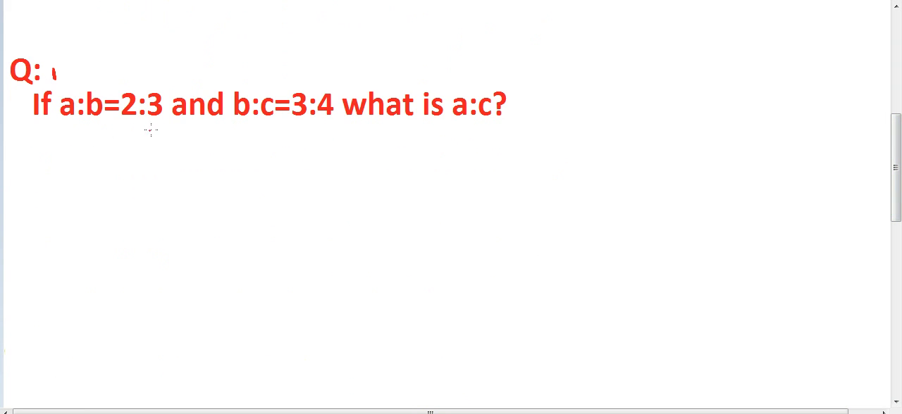
{"action": "mouse_move", "coordinate": [293, 134]}
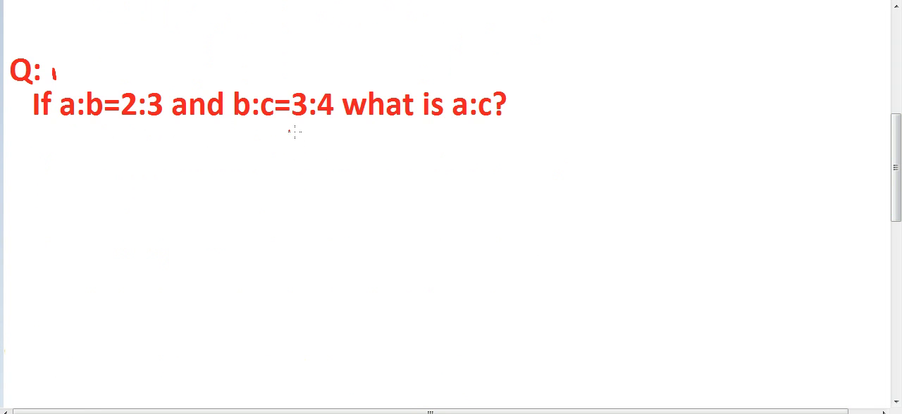
{"action": "mouse_move", "coordinate": [368, 141]}
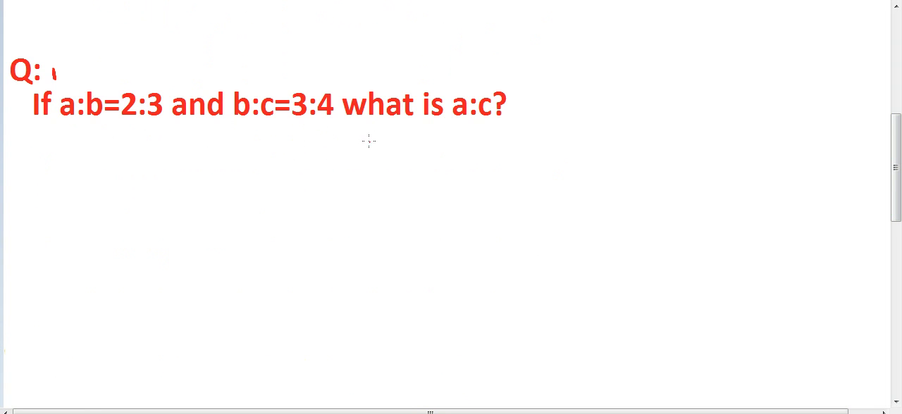
{"action": "mouse_move", "coordinate": [358, 144]}
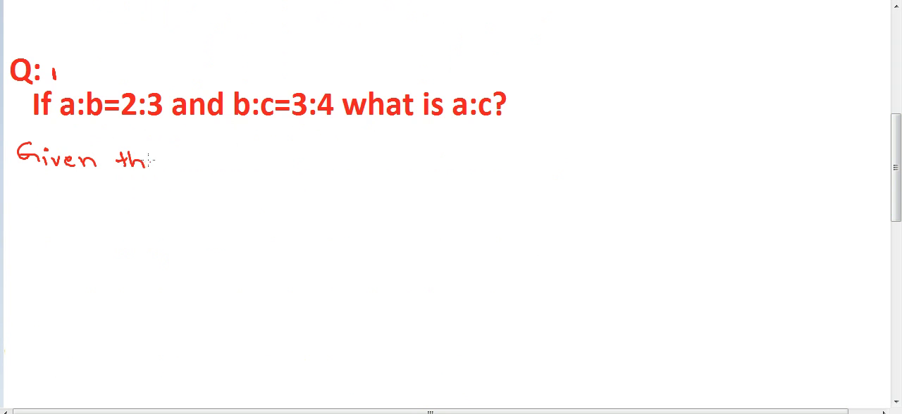
Handwrite the givens a:b = 2:3 and b:c = 3:4 after 'Given that'.
{"action": "left_click_drag", "start_coordinate": [134, 159], "coordinate": [176, 162]}
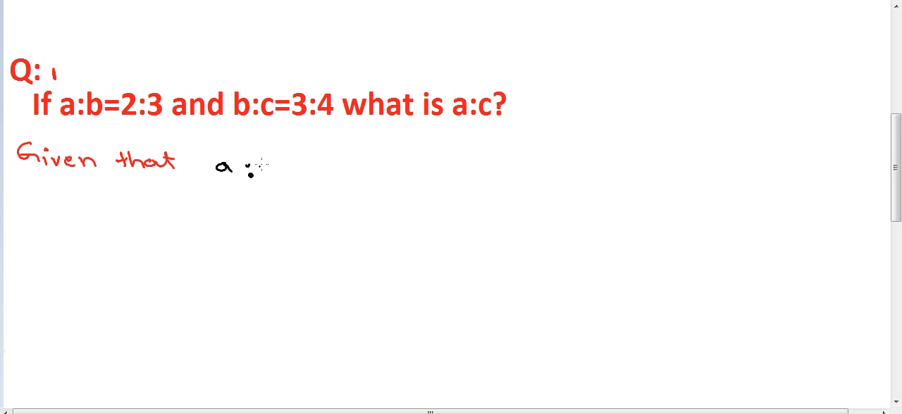
{"action": "type", "text": "b = 2:3 and b:c ="}
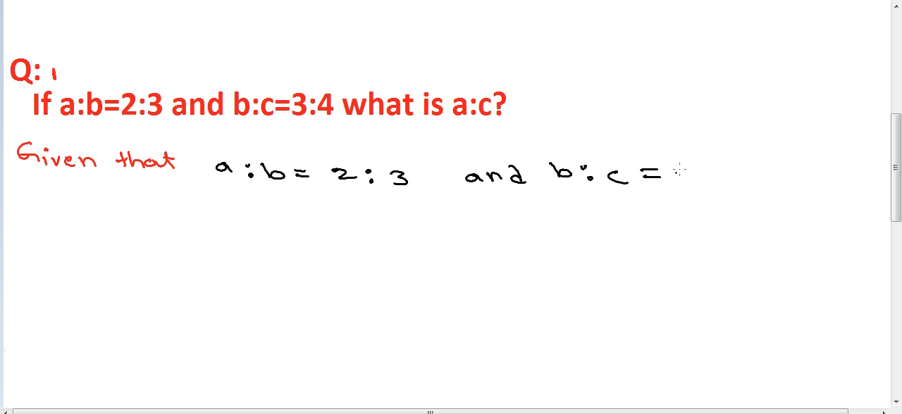
{"action": "left_click_drag", "start_coordinate": [677, 173], "coordinate": [747, 176]}
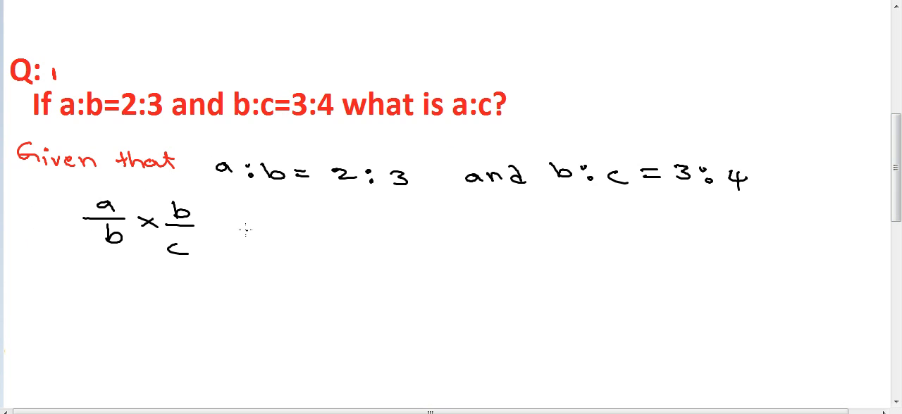
Cancel the b, 3 and 4 terms in red, giving a/c = 1/2.
{"action": "left_click", "coordinate": [247, 233]}
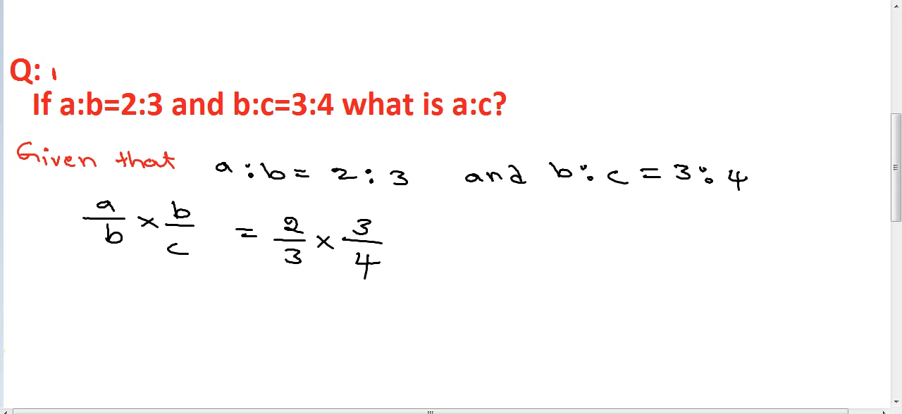
{"action": "left_click_drag", "start_coordinate": [92, 243], "coordinate": [197, 204]}
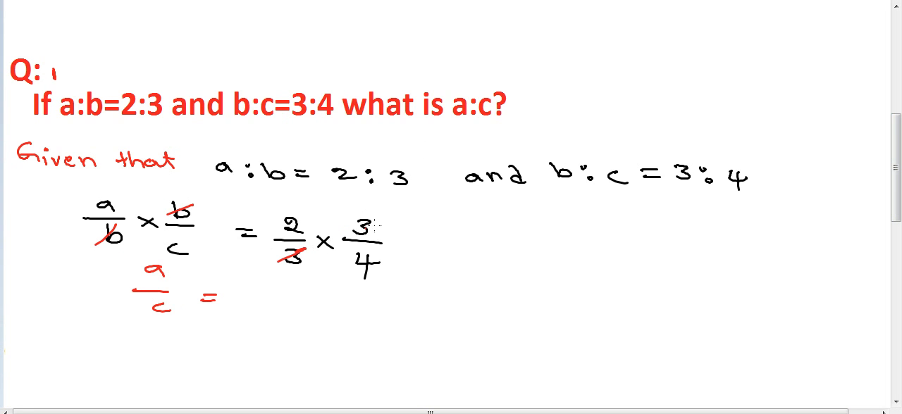
{"action": "left_click_drag", "start_coordinate": [335, 232], "coordinate": [387, 222]}
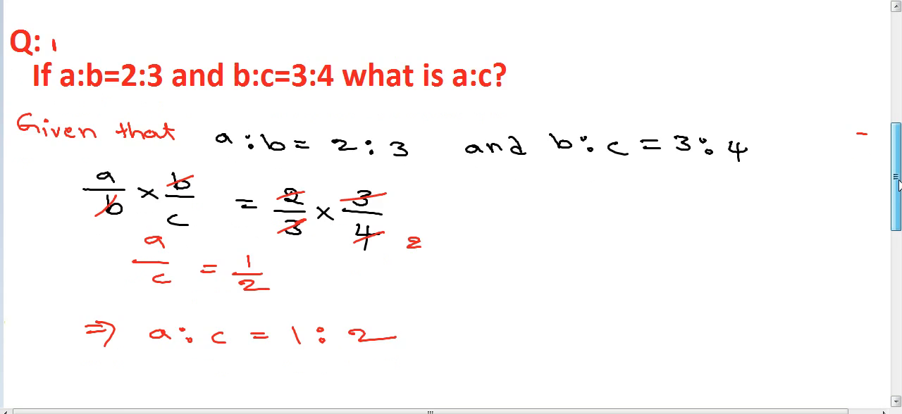
Scroll to Q2 and write 'Given that 15% of x = 20% o' beneath it.
{"action": "scroll", "scroll_direction": "down", "scroll_amount": 3}
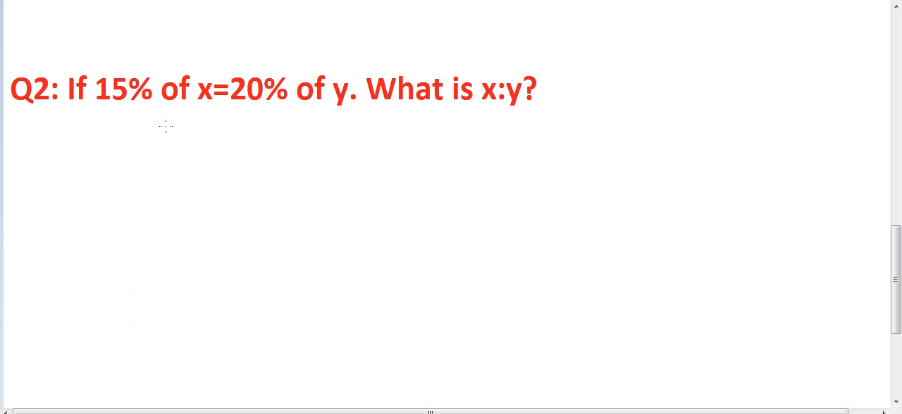
{"action": "mouse_move", "coordinate": [395, 120]}
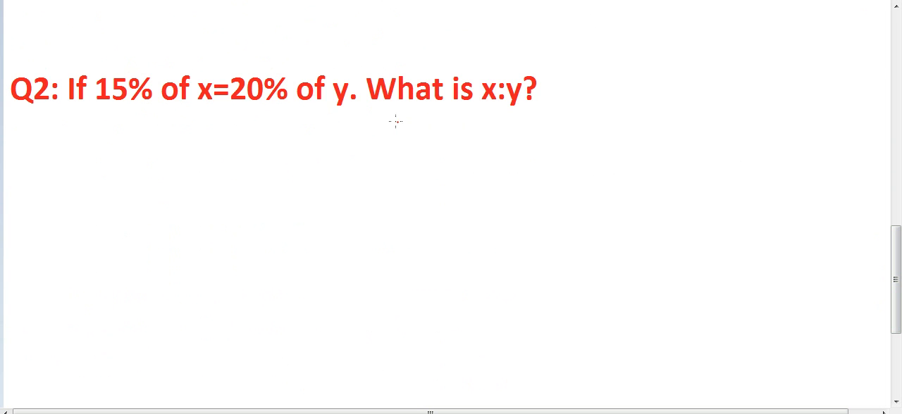
{"action": "mouse_move", "coordinate": [412, 140]}
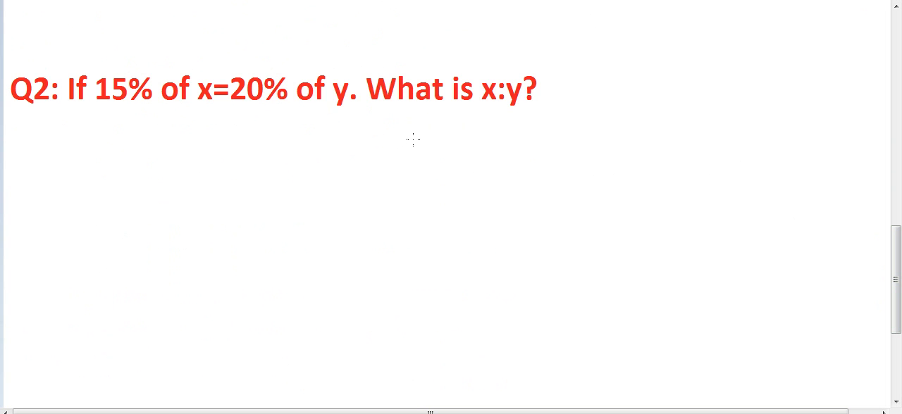
{"action": "mouse_move", "coordinate": [34, 142]}
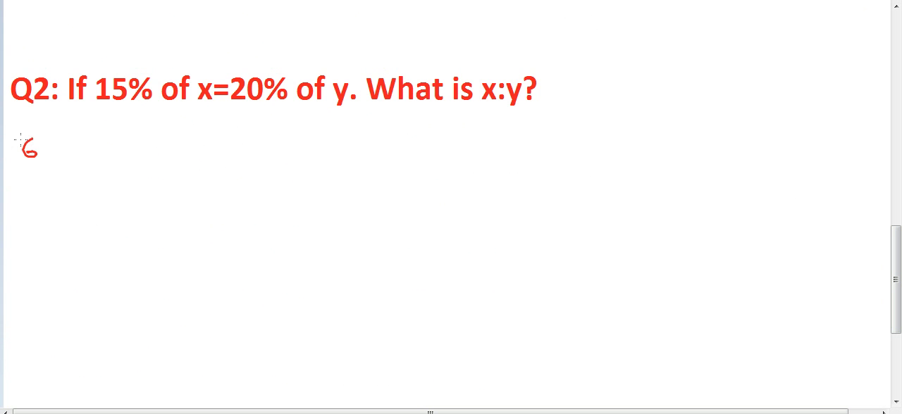
{"action": "left_click_drag", "start_coordinate": [22, 152], "coordinate": [63, 159]}
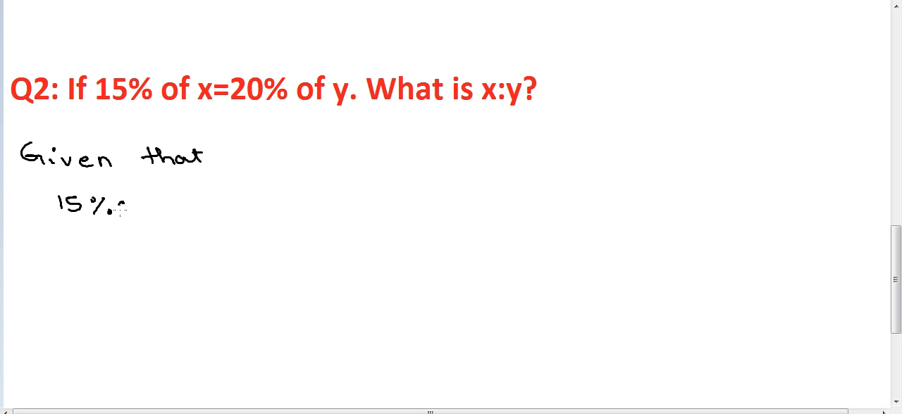
{"action": "type", "text": "of x ="}
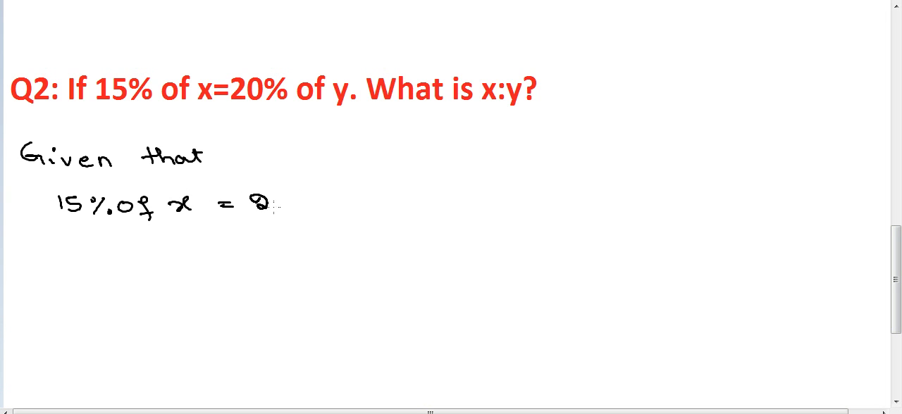
{"action": "type", "text": "20% o"}
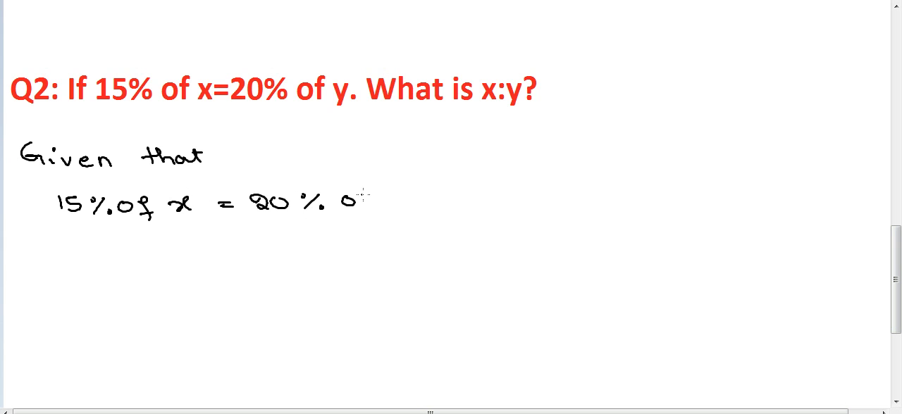
Finish the given with 'of y' so it reads 15% of x = 20% of y.
{"action": "left_click_drag", "start_coordinate": [359, 201], "coordinate": [405, 204]}
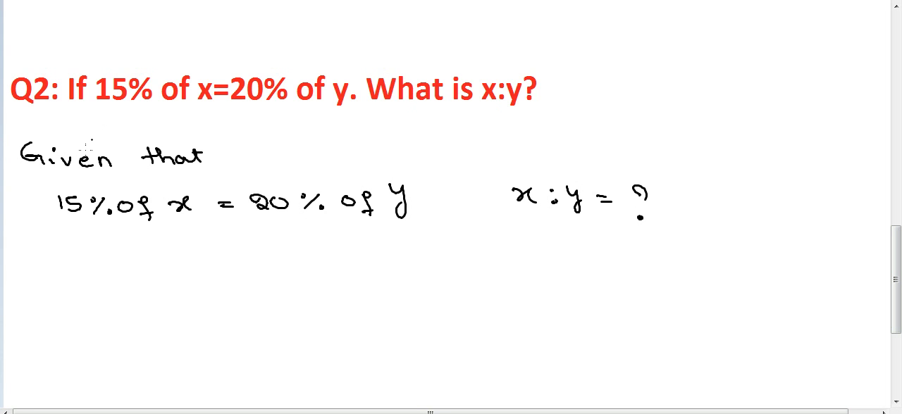
{"action": "mouse_move", "coordinate": [83, 242]}
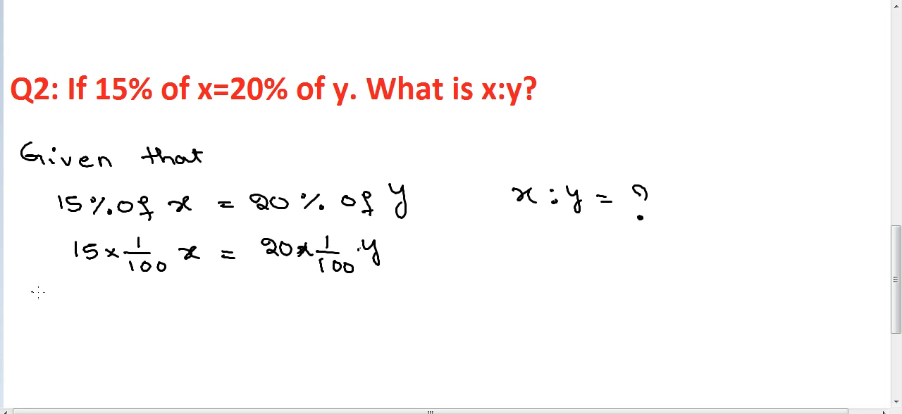
Draw ⇒, strike both 1/100 factors in red, and reduce 15 and 20 to get x/y = 4/3.
{"action": "left_click_drag", "start_coordinate": [39, 310], "coordinate": [66, 306]}
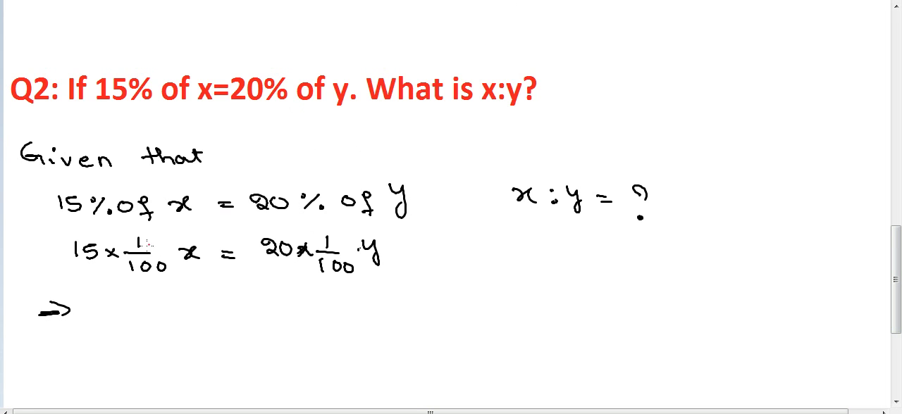
{"action": "left_click_drag", "start_coordinate": [116, 269], "coordinate": [176, 269]}
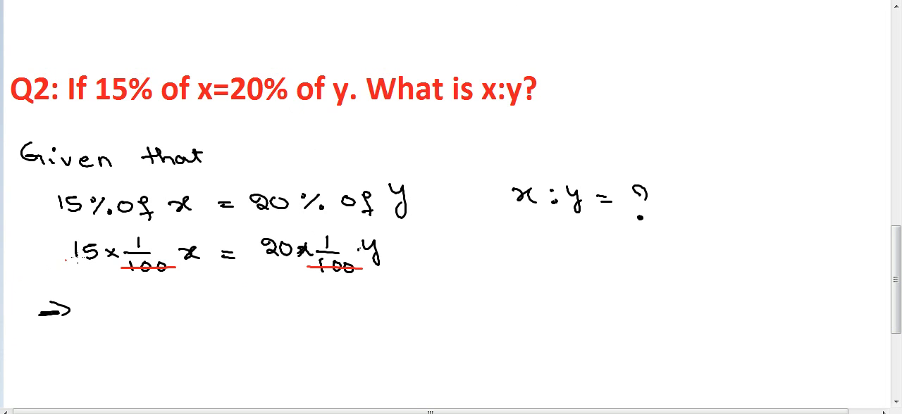
{"action": "left_click_drag", "start_coordinate": [63, 264], "coordinate": [99, 247]}
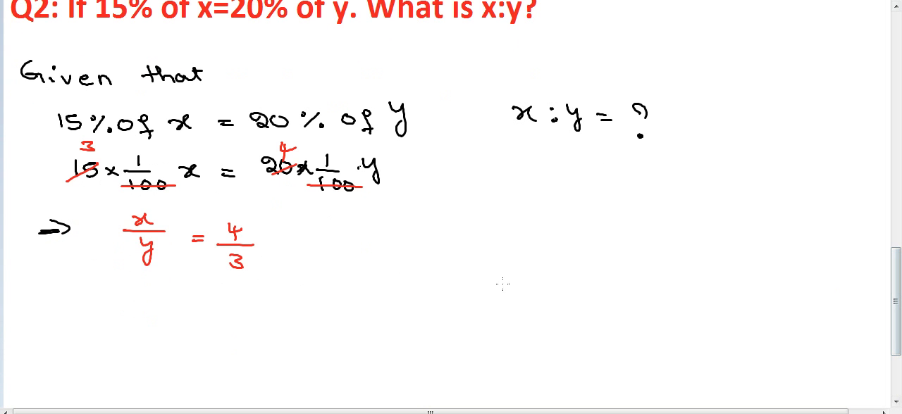
{"action": "mouse_move", "coordinate": [481, 290]}
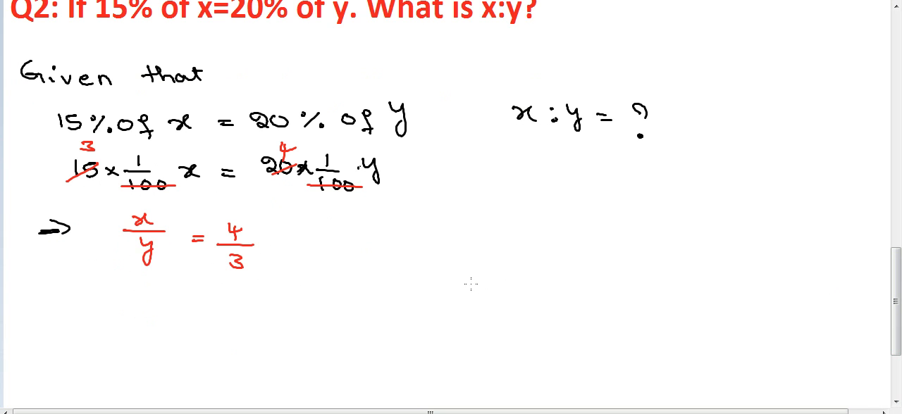
{"action": "mouse_move", "coordinate": [111, 309]}
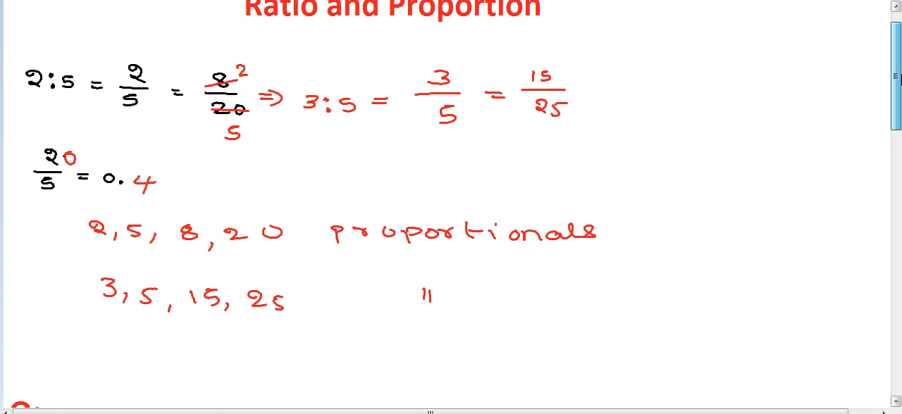
Scroll up briefly, then down to bring x:y = 4:3 back into view.
{"action": "scroll", "scroll_direction": "up", "scroll_amount": 3}
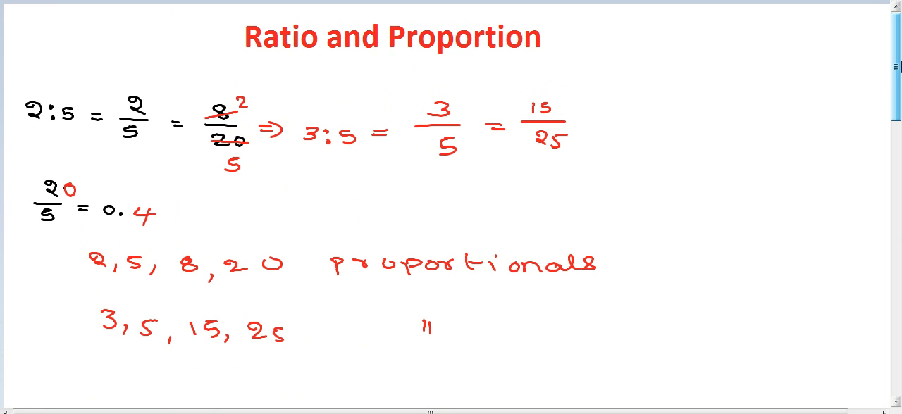
{"action": "scroll", "scroll_direction": "down", "scroll_amount": 3}
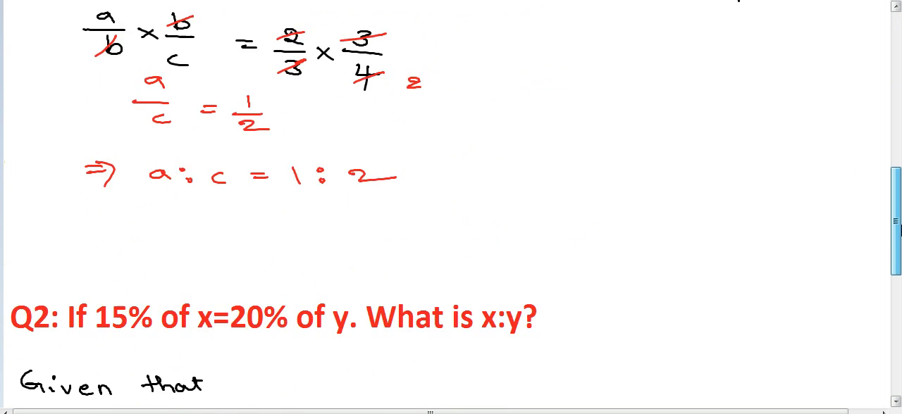
{"action": "scroll", "scroll_direction": "down", "scroll_amount": 3}
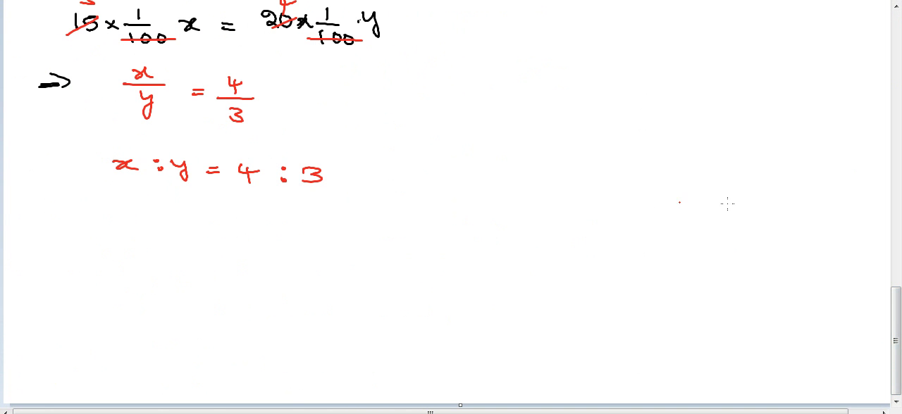